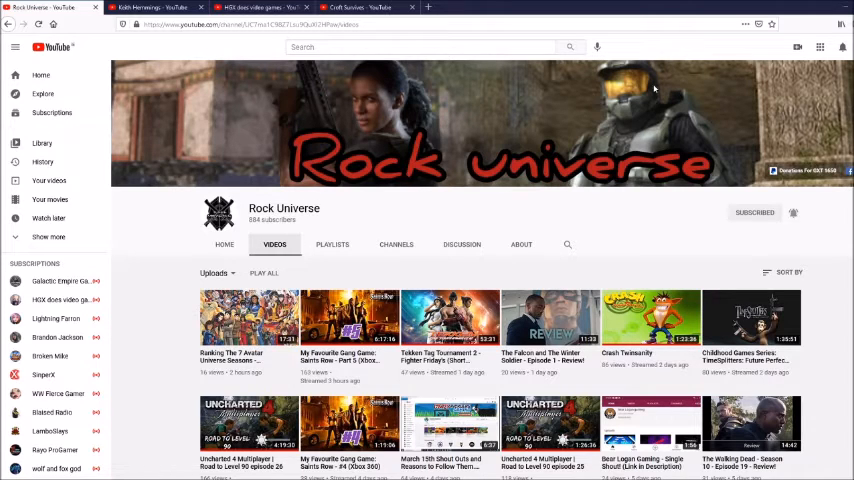
pyautogui.moveTo(615, 82)
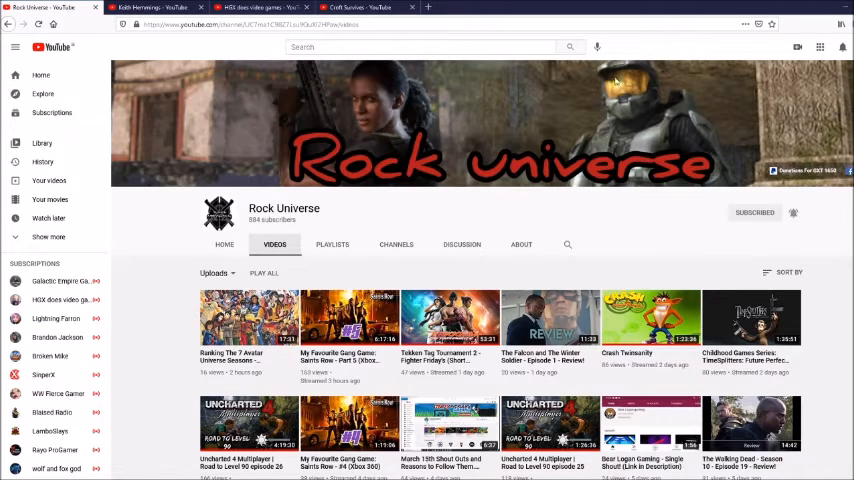
pyautogui.moveTo(522, 97)
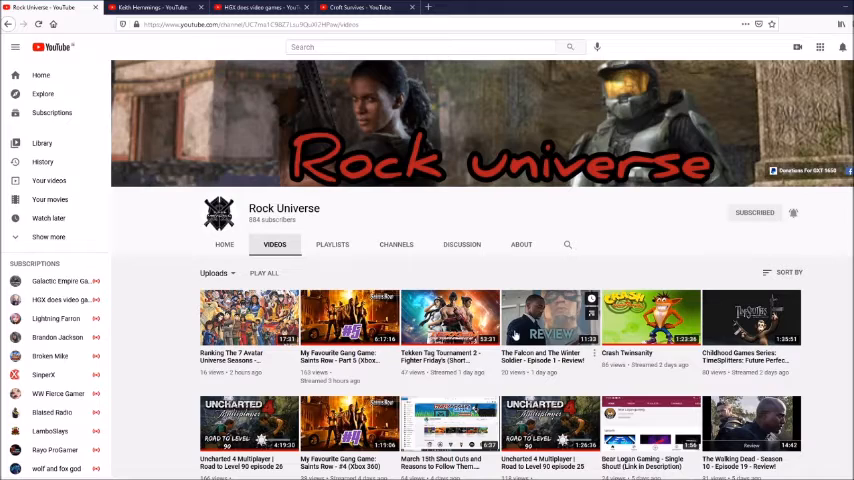
# Scroll down through the current channel's video uploads
pyautogui.scroll(-3)
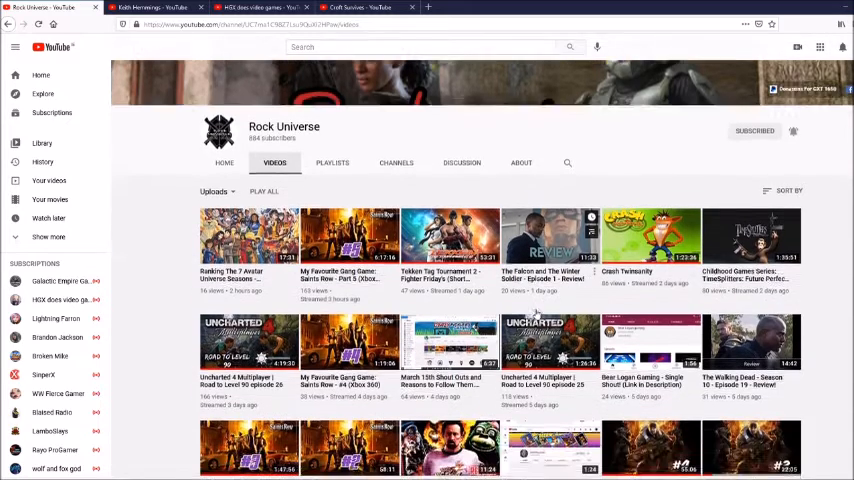
pyautogui.scroll(-3)
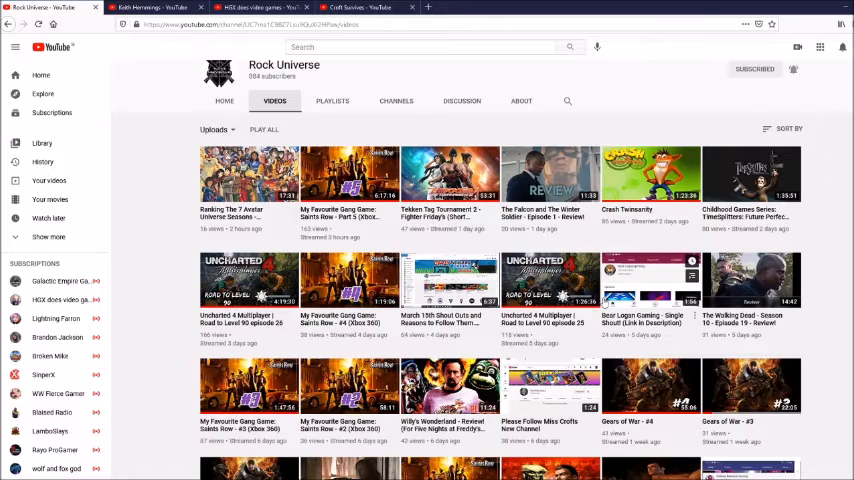
pyautogui.scroll(-3)
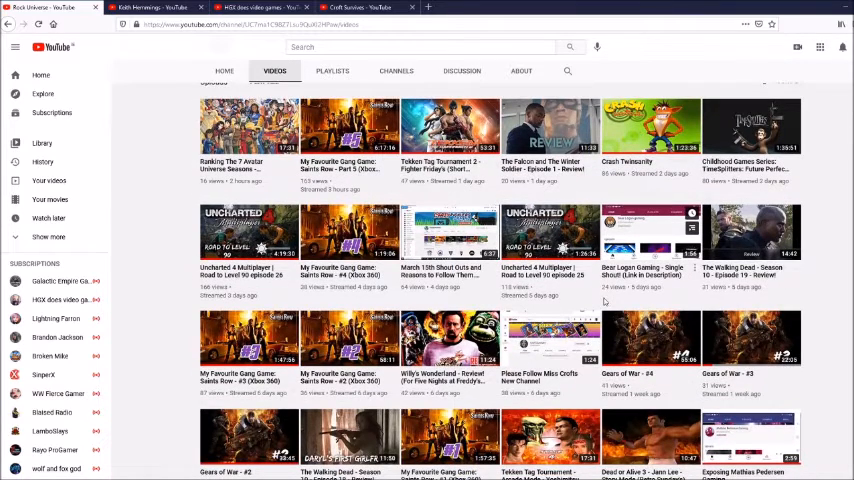
pyautogui.scroll(-3)
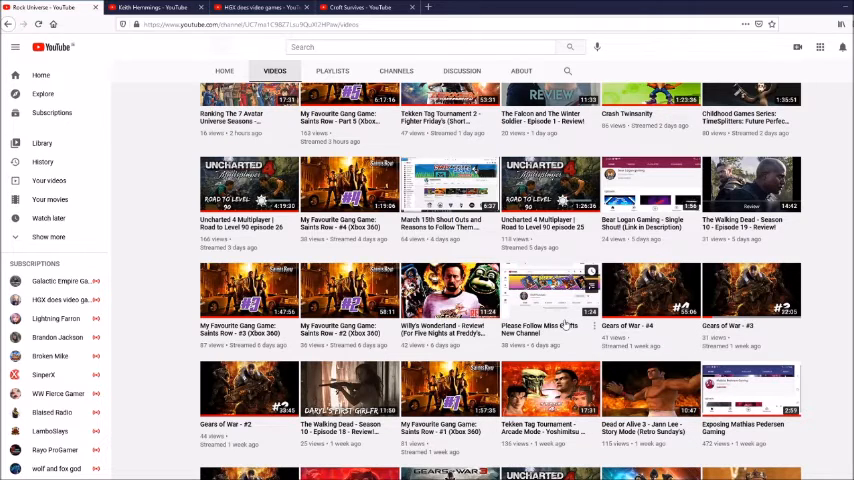
pyautogui.scroll(-3)
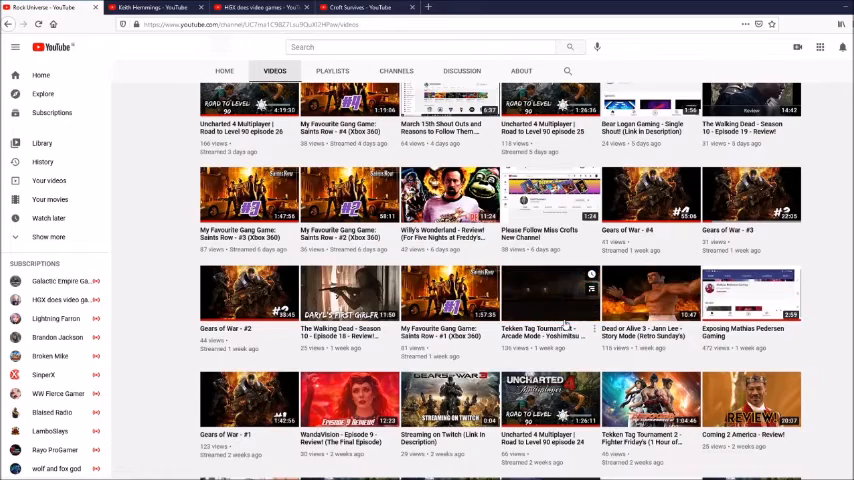
pyautogui.scroll(-3)
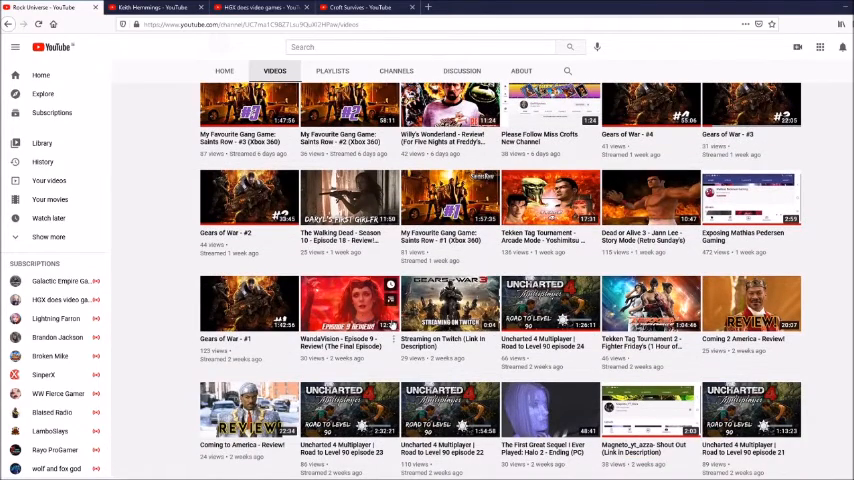
pyautogui.scroll(-3)
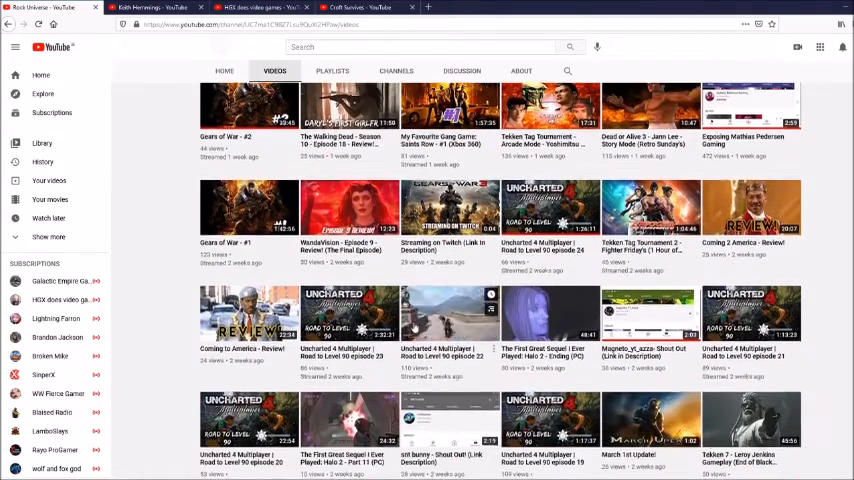
pyautogui.scroll(-3)
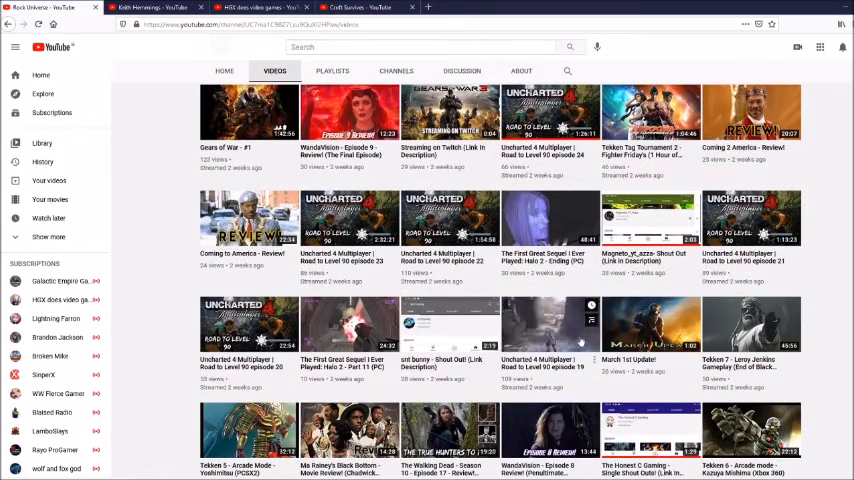
pyautogui.scroll(-3)
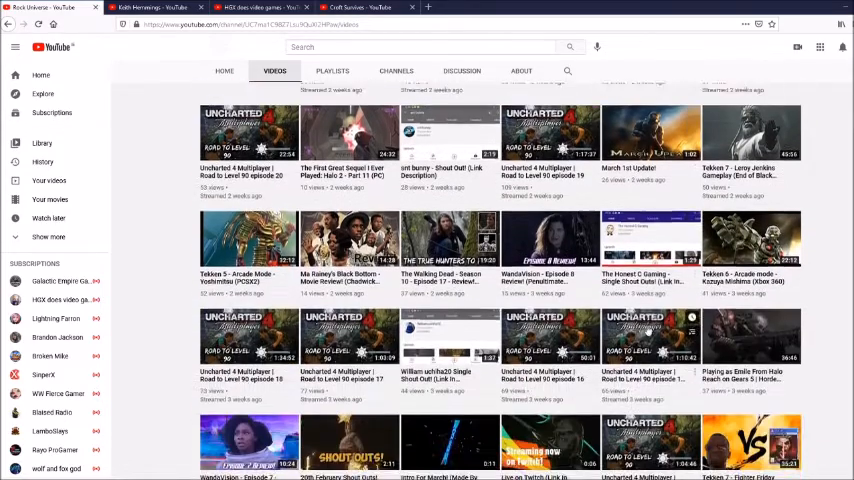
pyautogui.scroll(-3)
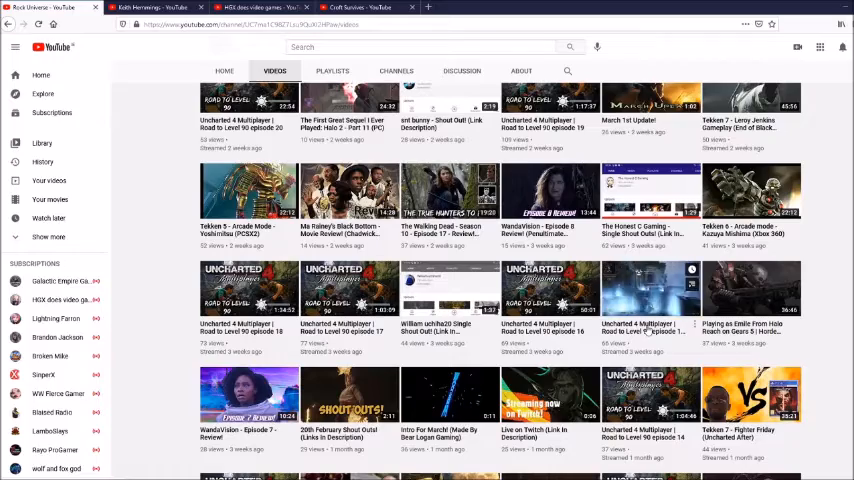
pyautogui.scroll(-3)
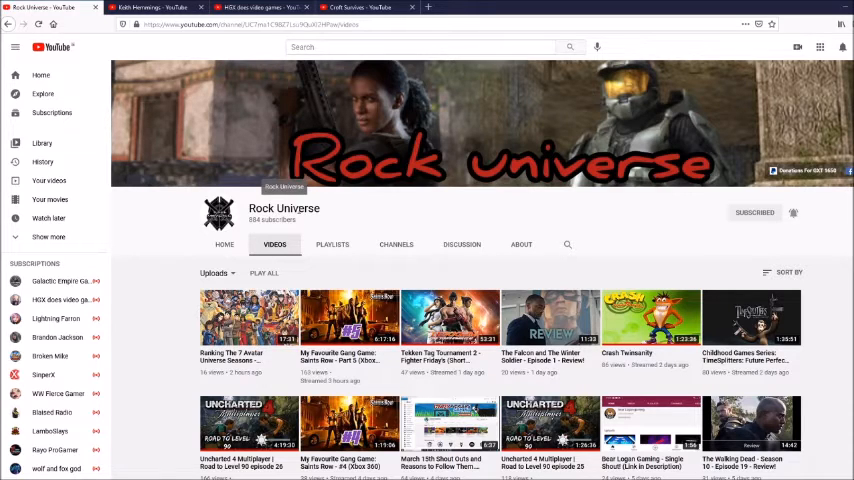
# Finish scrolling, then switch to Keith Hemmings' Videos page in the second tab
pyautogui.scroll(-3)
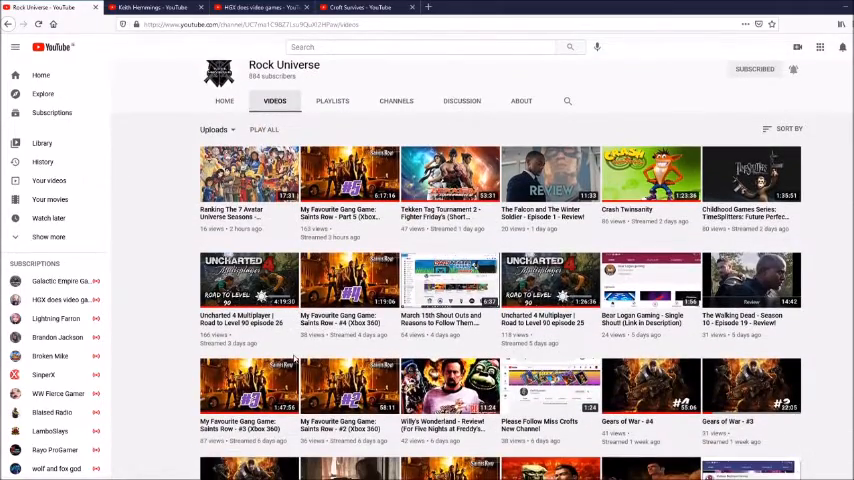
pyautogui.scroll(-3)
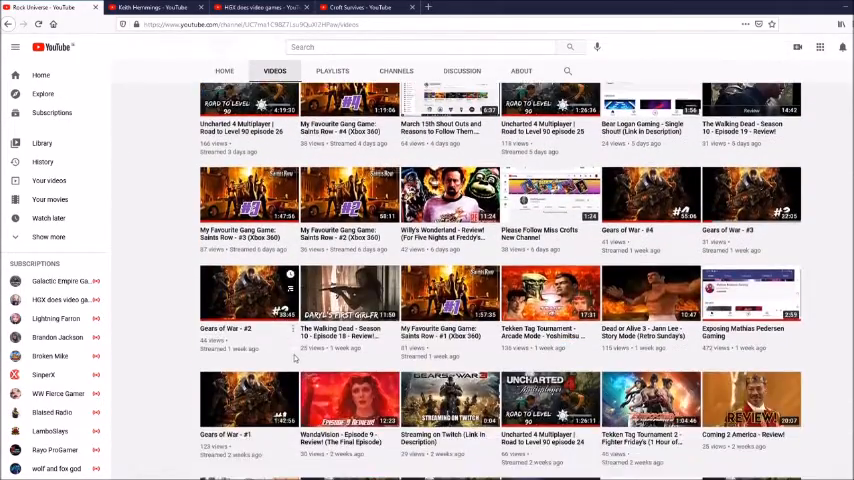
pyautogui.scroll(3)
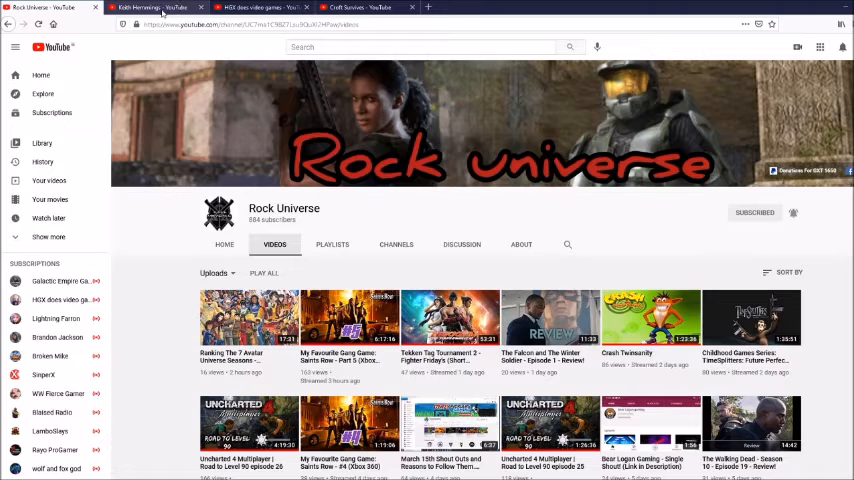
pyautogui.click(150, 7)
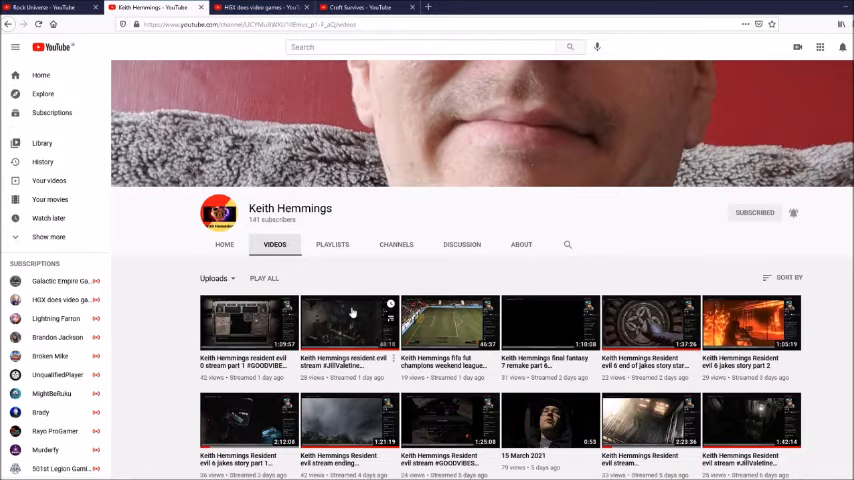
pyautogui.scroll(-3)
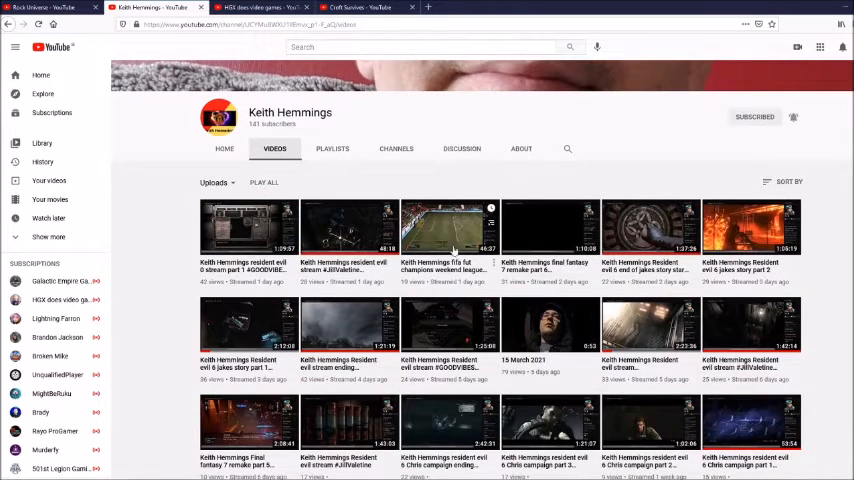
pyautogui.scroll(-3)
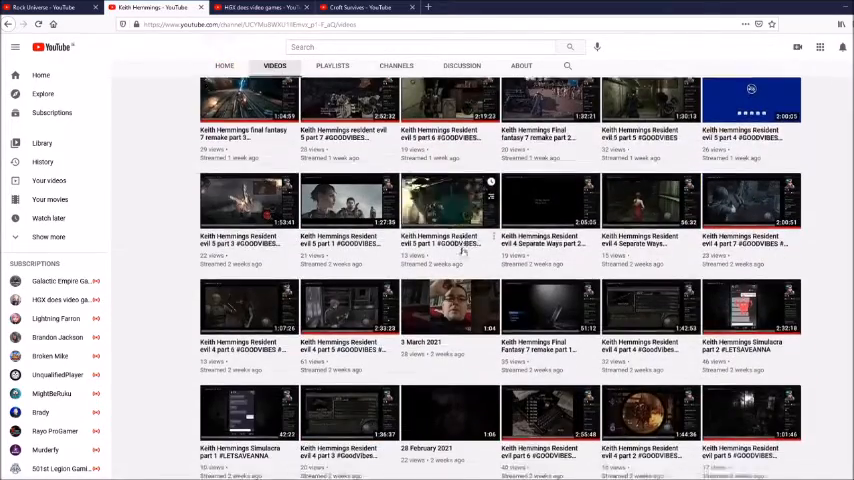
pyautogui.scroll(-3)
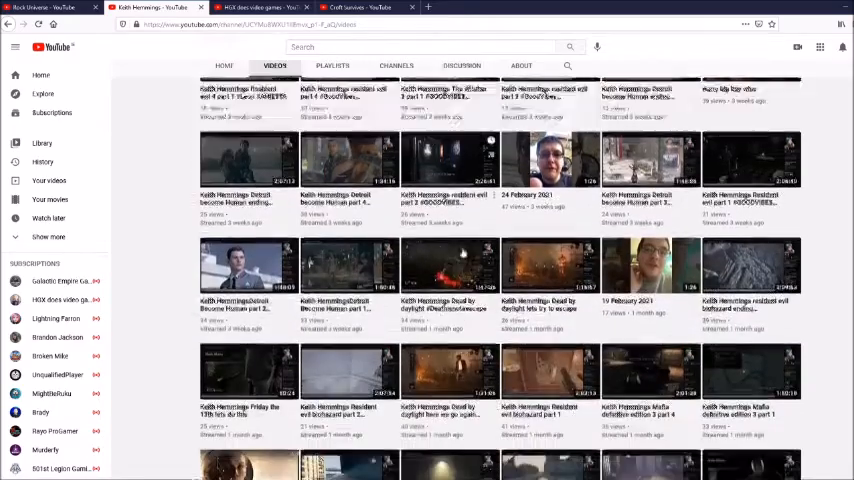
pyautogui.scroll(-3)
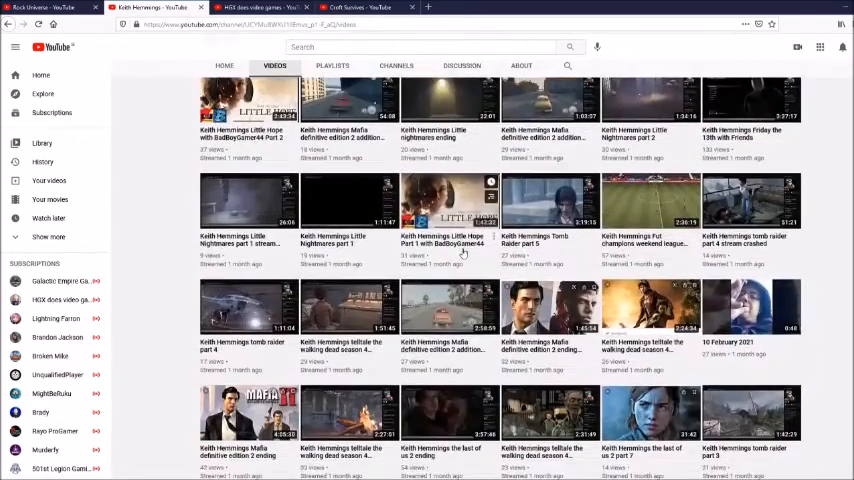
pyautogui.scroll(-3)
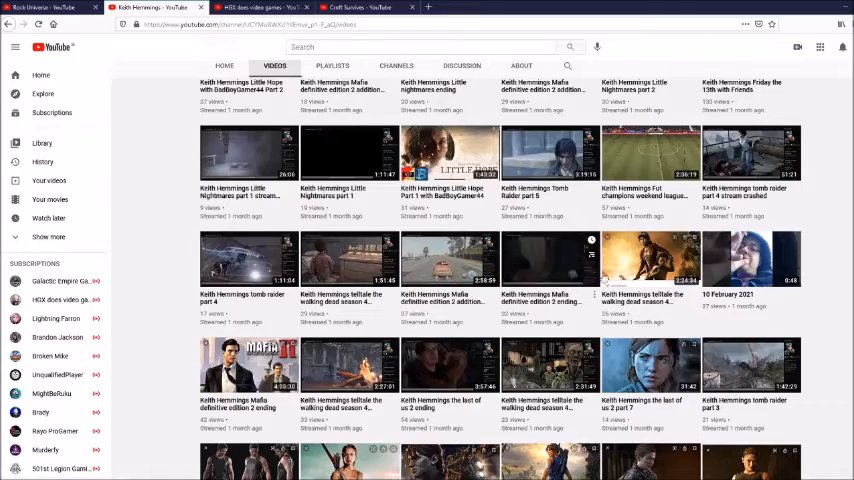
pyautogui.scroll(-3)
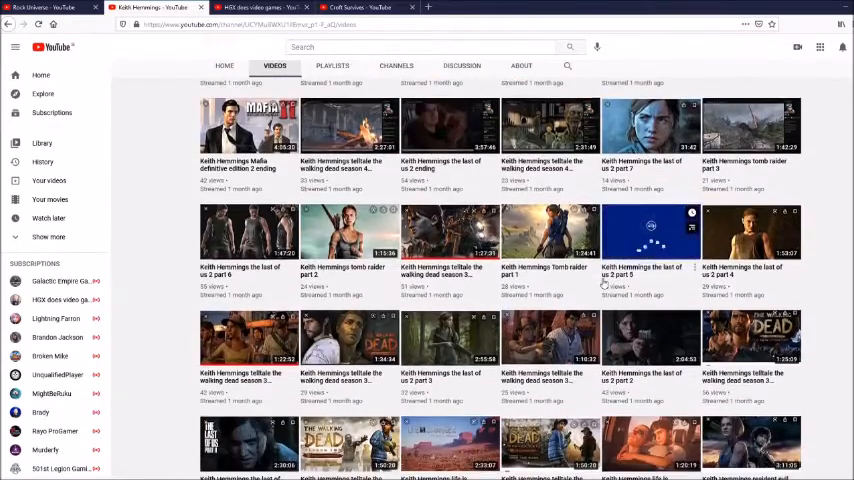
pyautogui.scroll(-3)
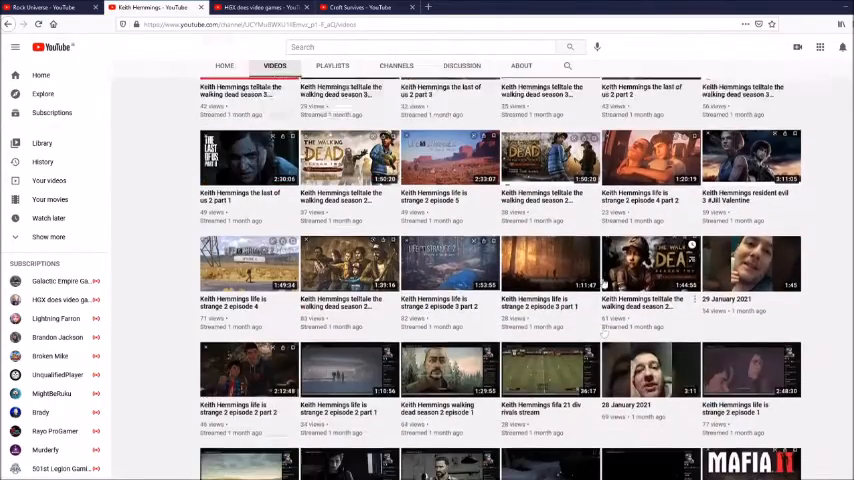
pyautogui.scroll(-3)
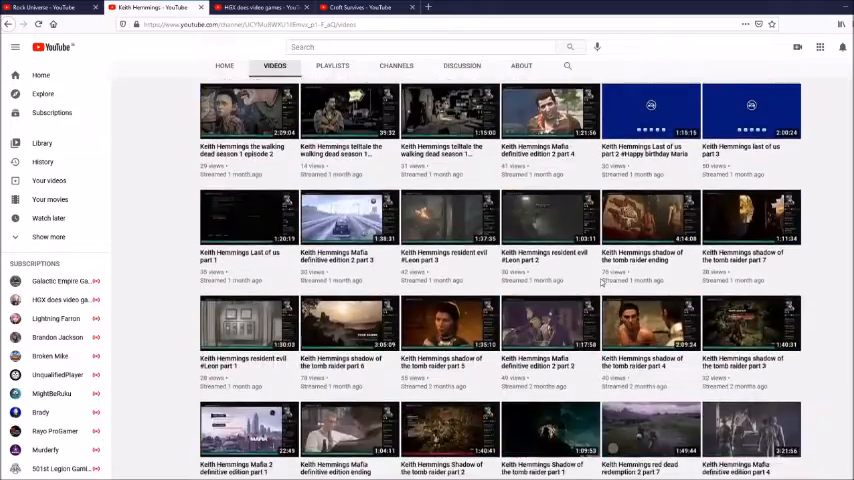
pyautogui.scroll(-3)
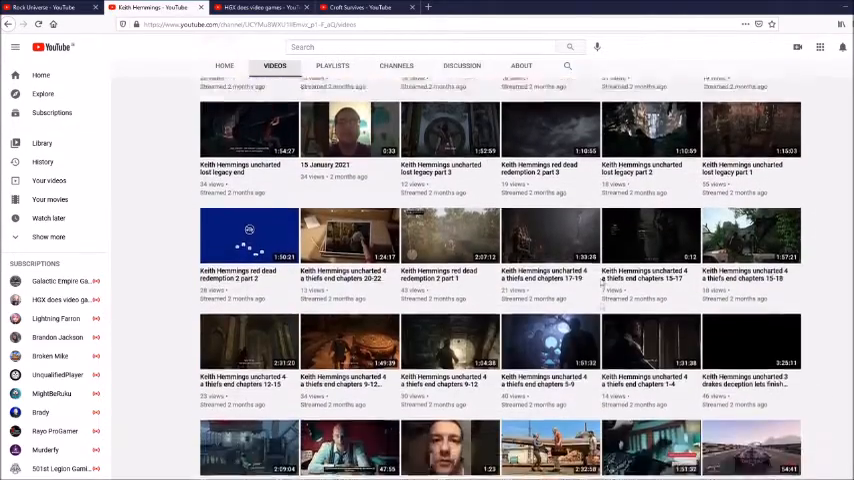
pyautogui.scroll(-3)
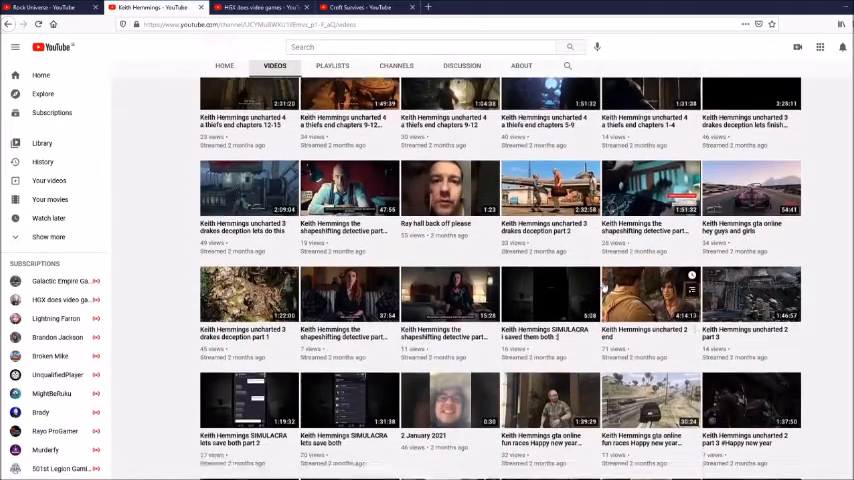
pyautogui.scroll(-3)
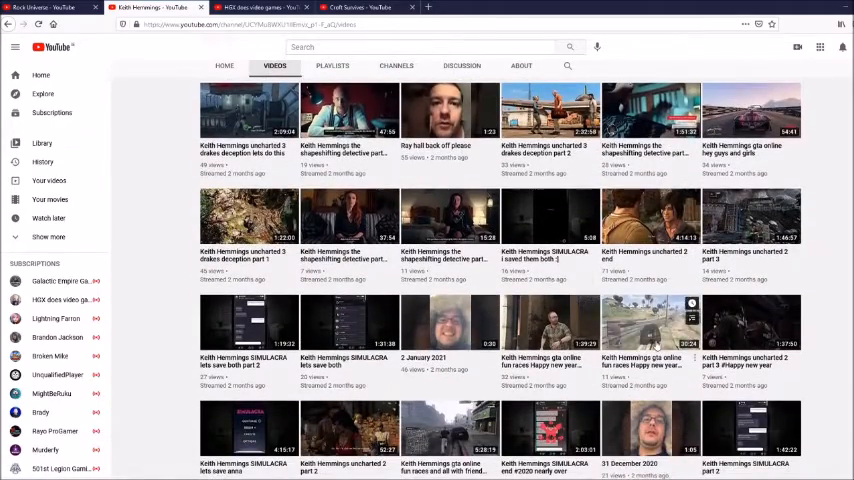
pyautogui.scroll(-3)
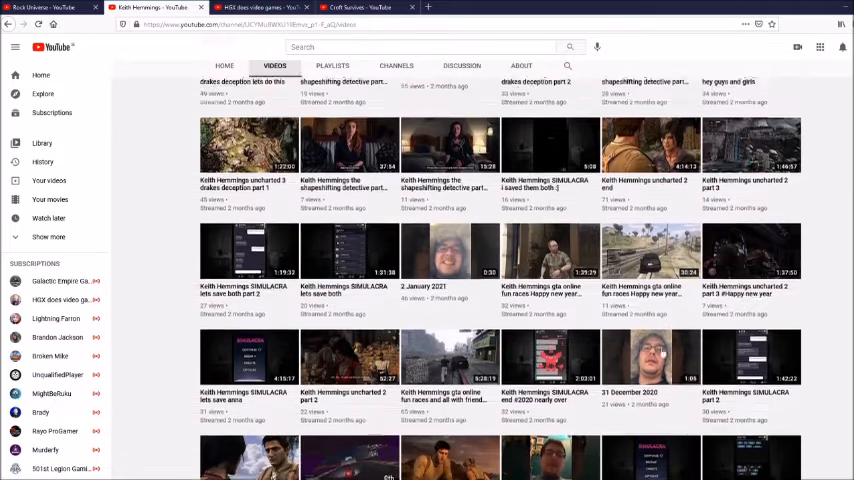
pyautogui.scroll(-3)
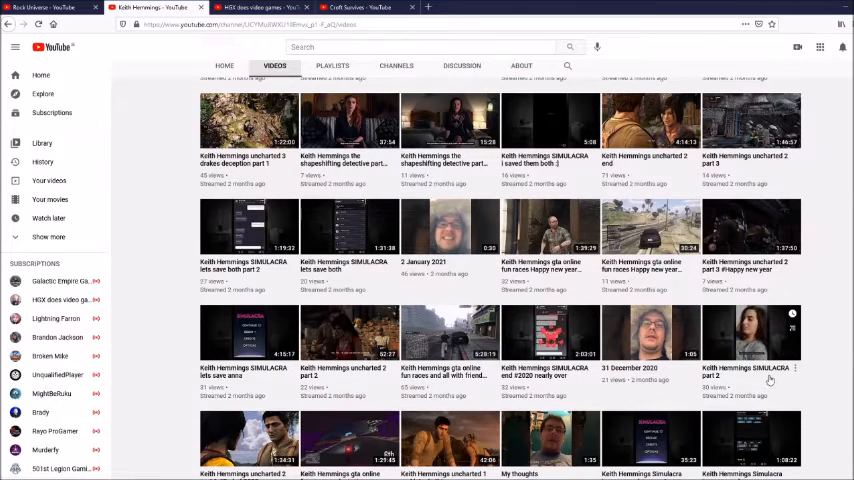
pyautogui.scroll(-3)
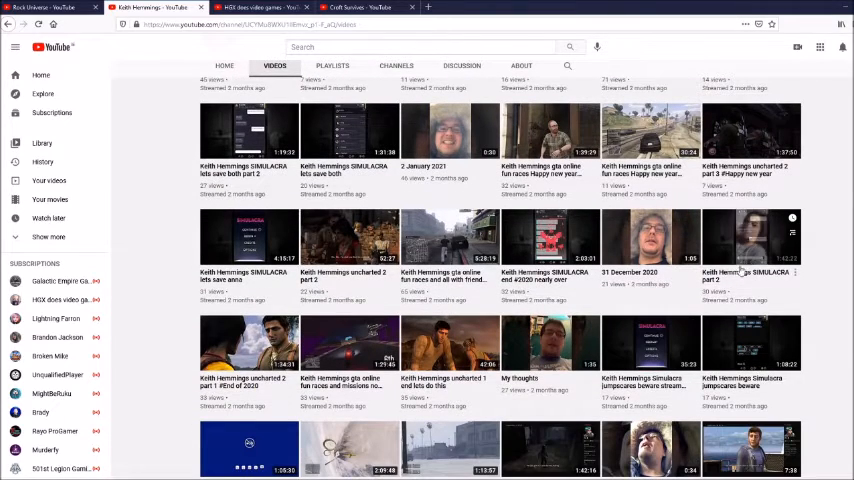
pyautogui.scroll(-3)
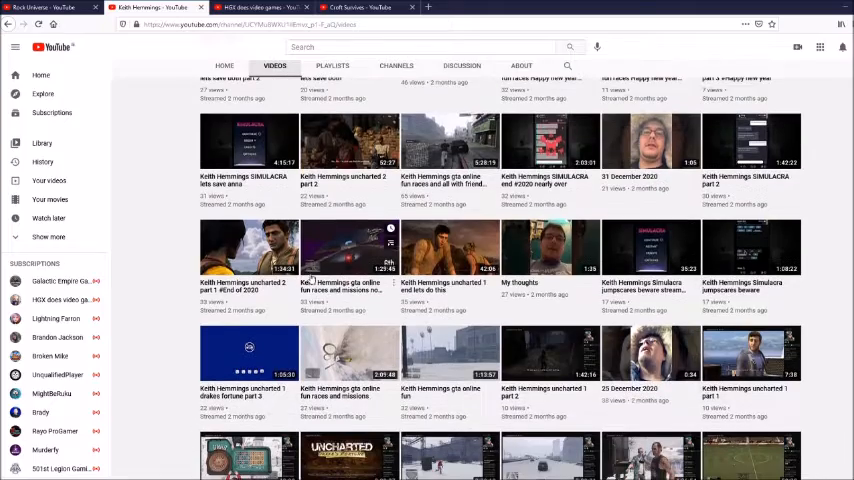
pyautogui.scroll(-3)
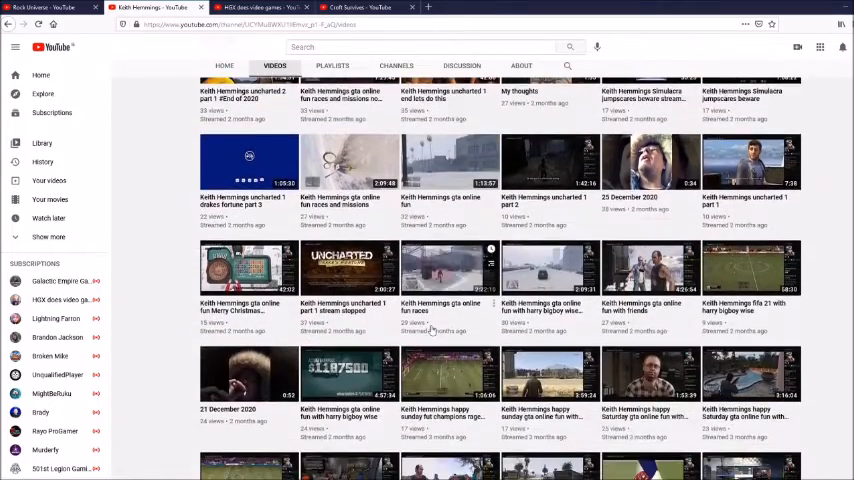
pyautogui.scroll(-3)
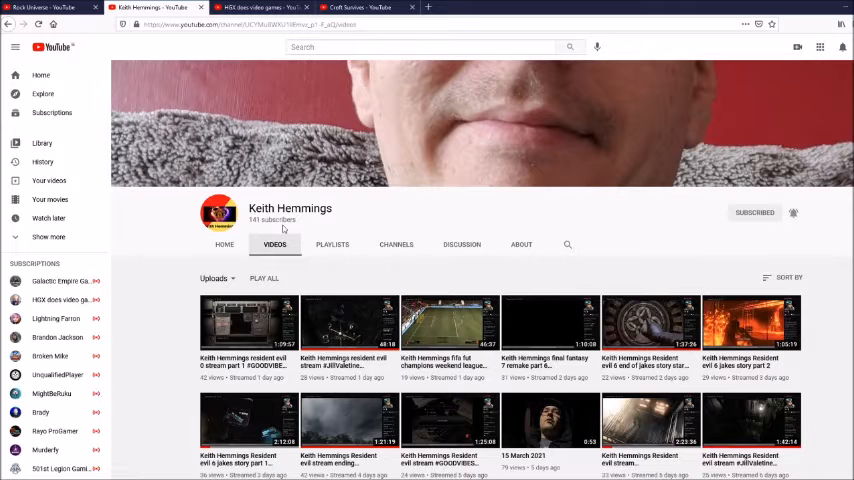
# Scroll briefly down Keith Hemmings' uploads page
pyautogui.scroll(-3)
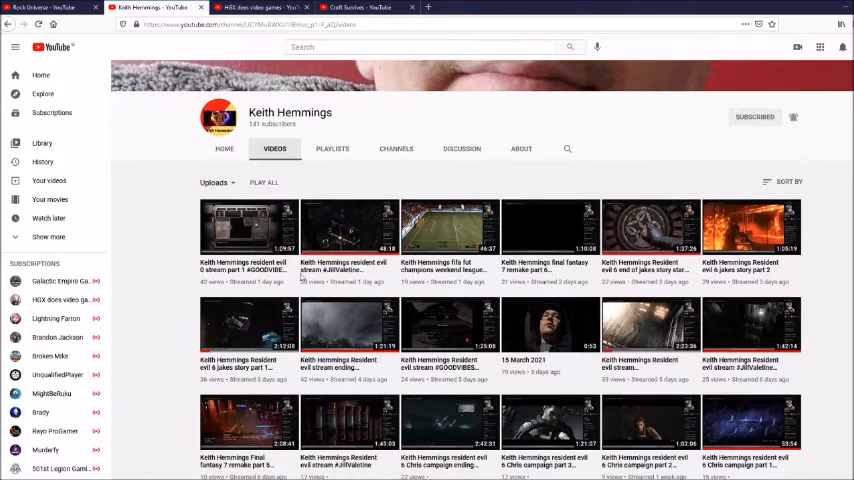
pyautogui.scroll(-3)
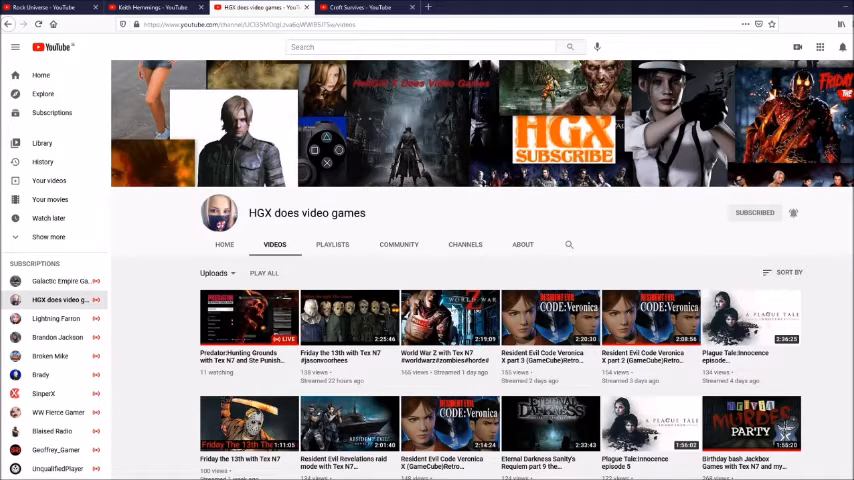
pyautogui.scroll(-3)
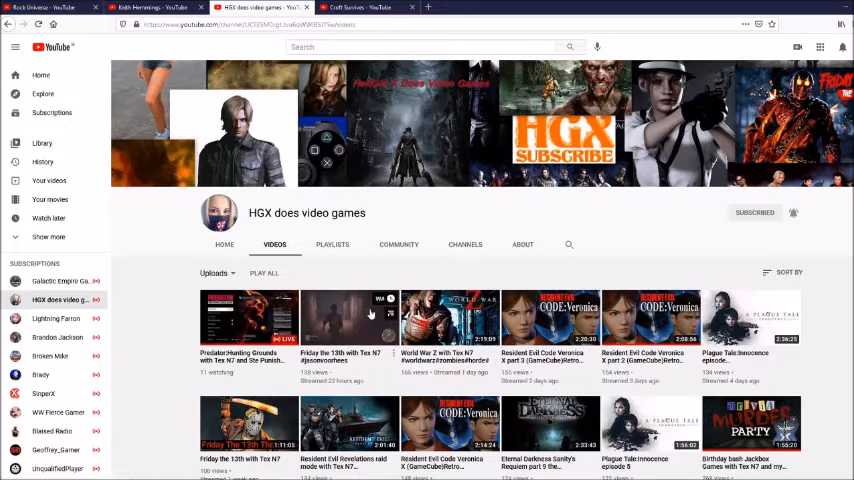
pyautogui.moveTo(348, 318)
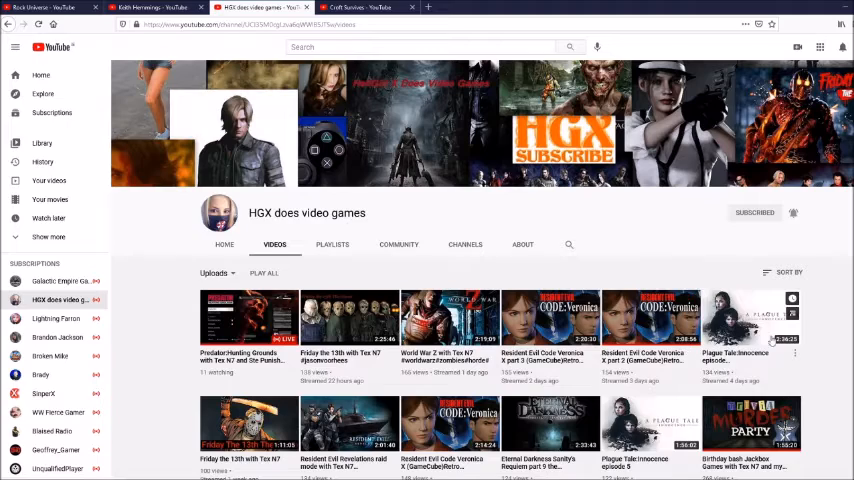
pyautogui.scroll(-3)
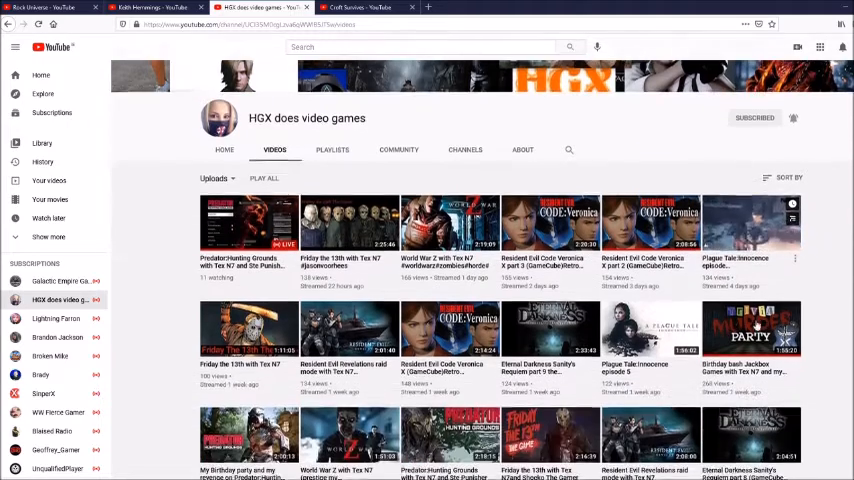
pyautogui.scroll(-3)
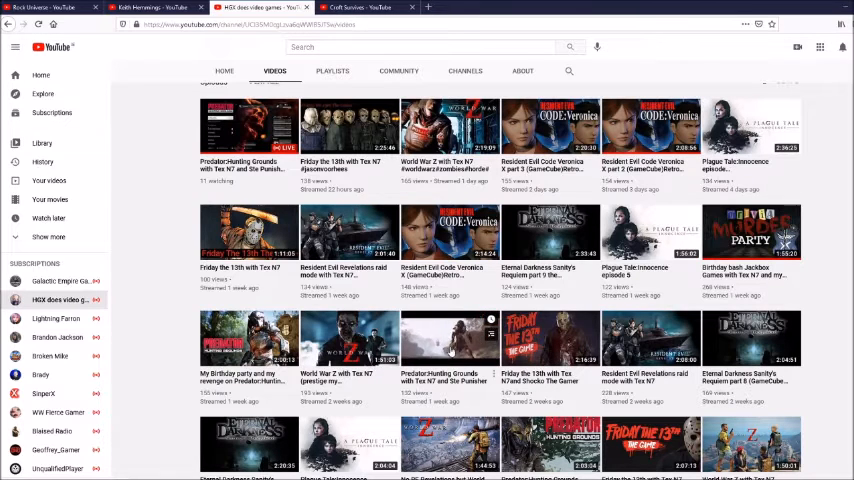
pyautogui.scroll(-3)
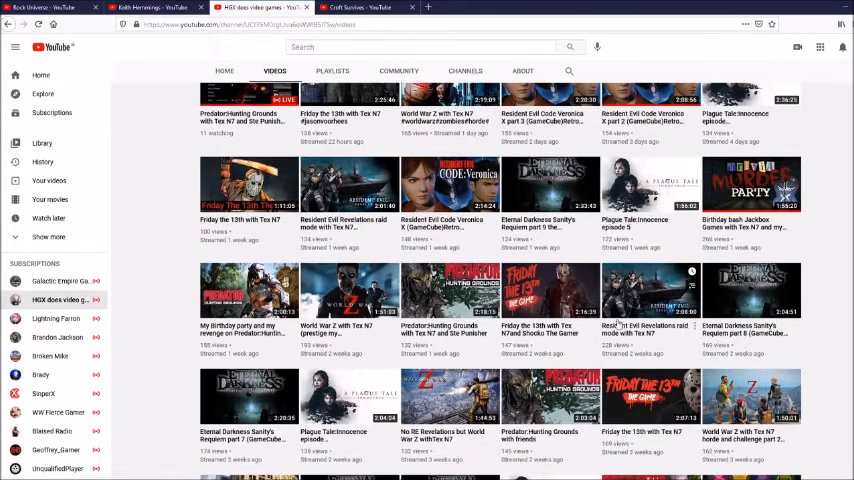
pyautogui.scroll(-3)
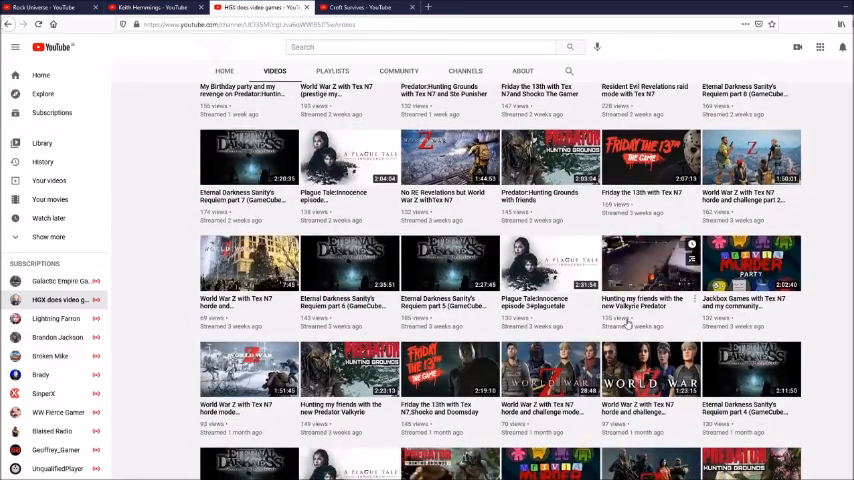
pyautogui.scroll(-3)
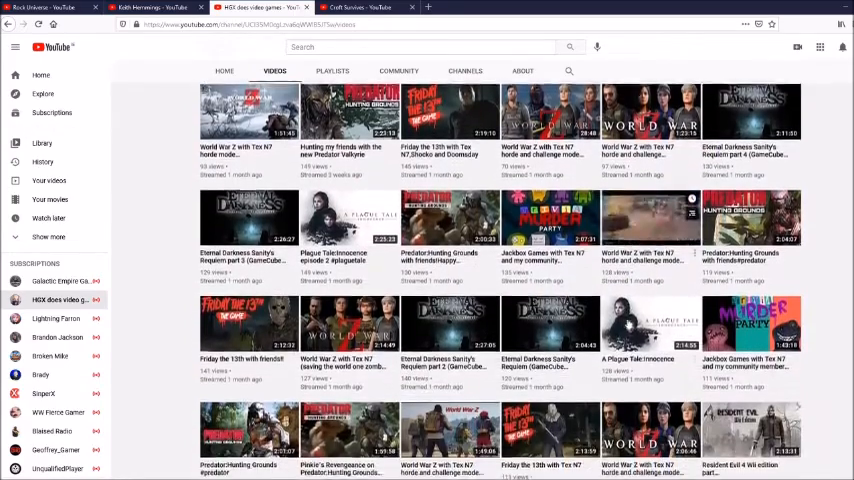
pyautogui.scroll(-3)
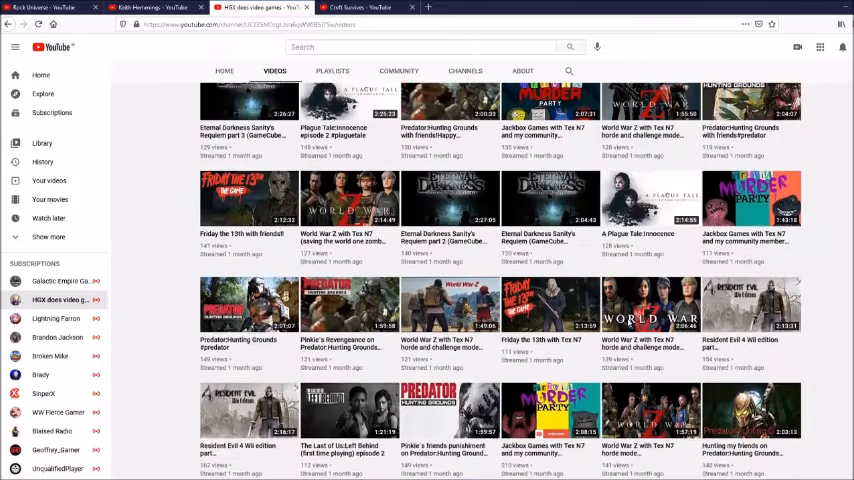
pyautogui.scroll(-3)
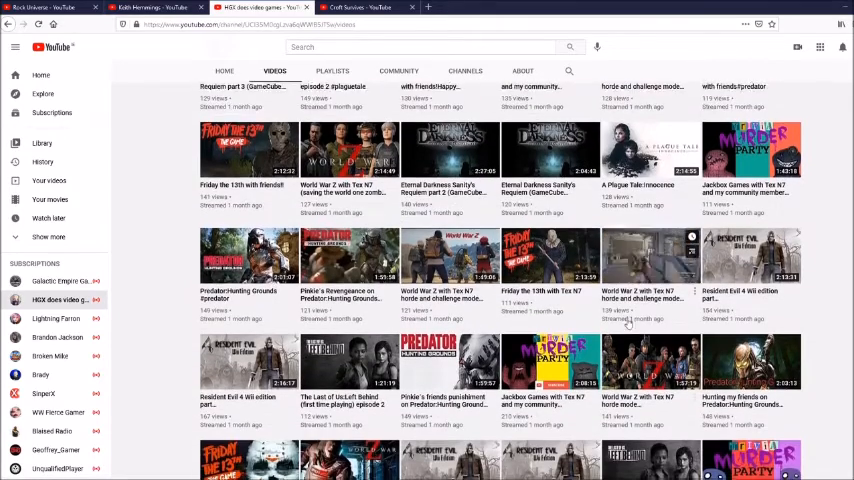
pyautogui.scroll(-3)
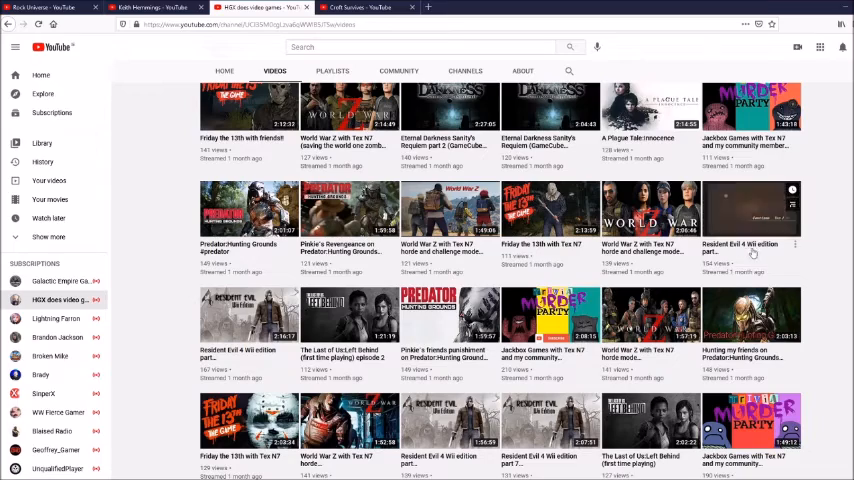
pyautogui.moveTo(752, 208)
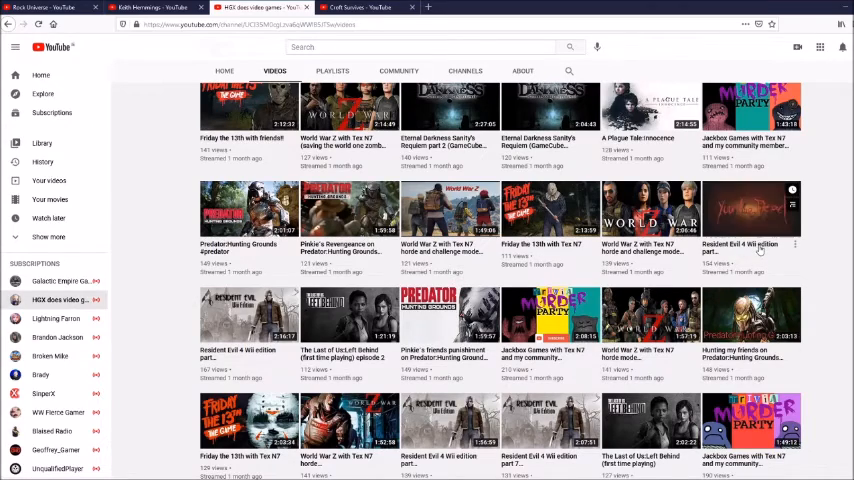
pyautogui.scroll(-3)
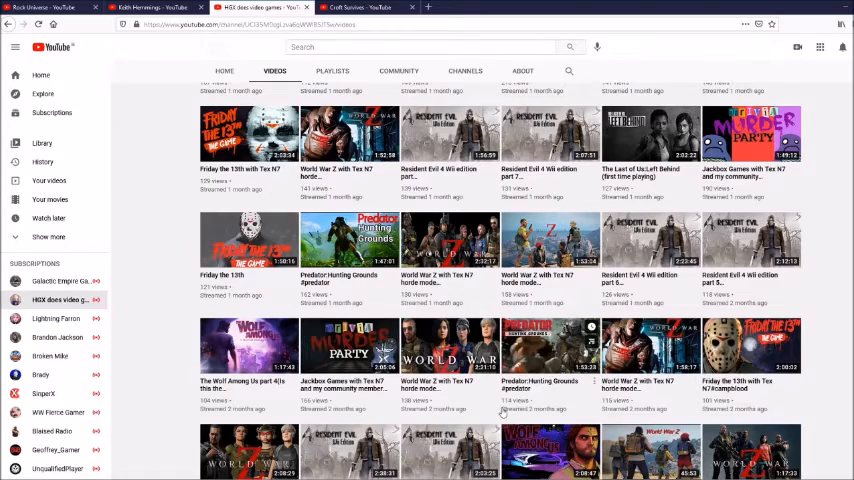
pyautogui.scroll(-3)
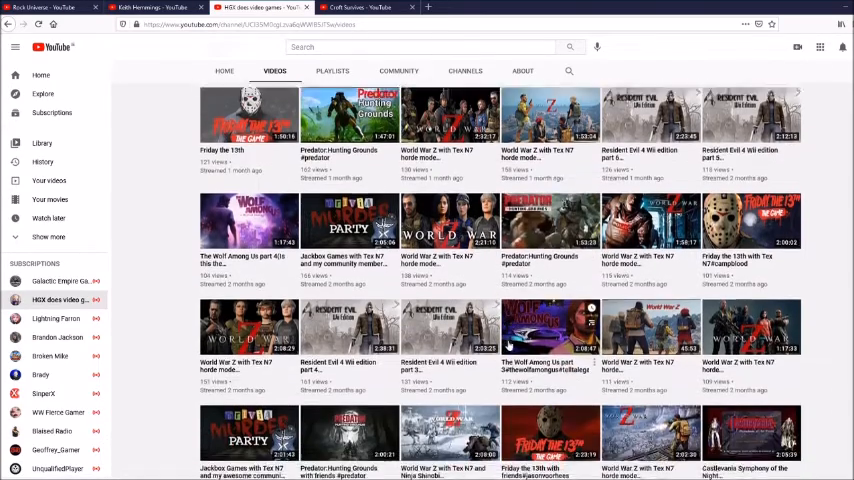
pyautogui.scroll(-3)
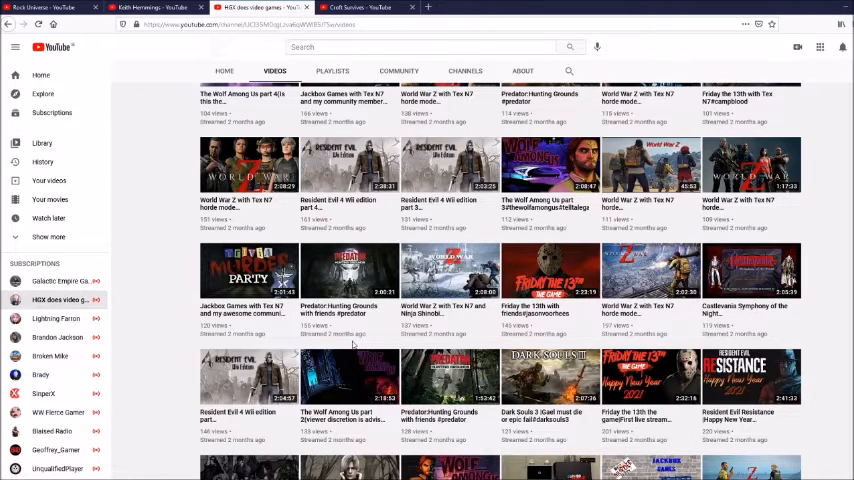
pyautogui.scroll(-3)
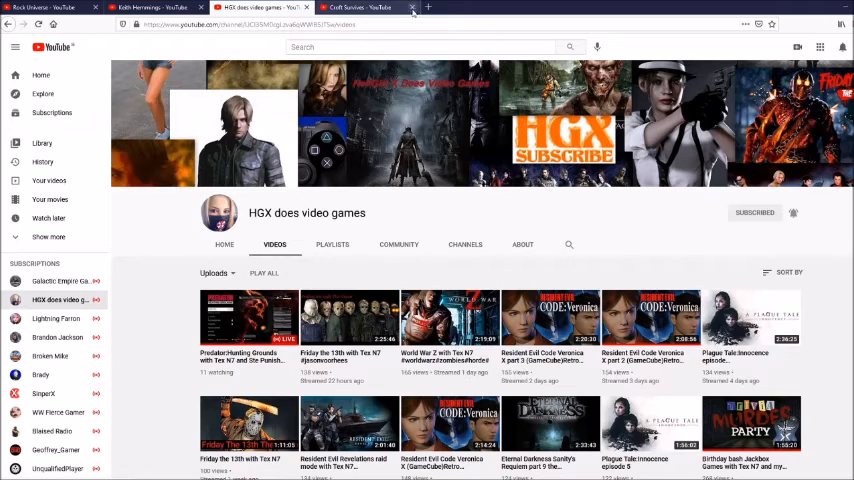
# Switch to the Croft Survives tab showing its Minecraft stream uploads
pyautogui.click(360, 8)
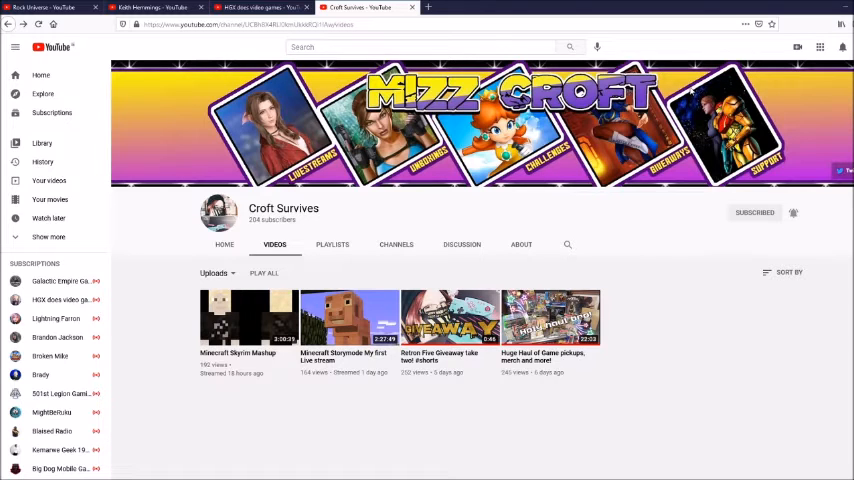
pyautogui.moveTo(700, 128)
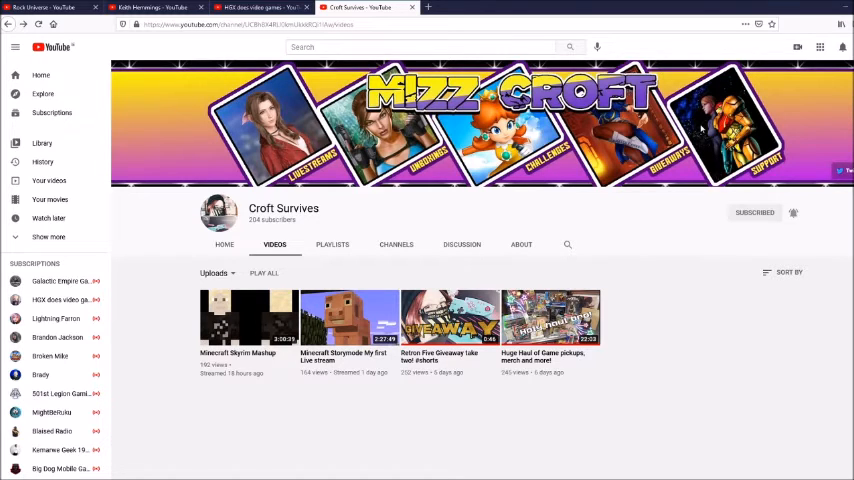
pyautogui.moveTo(694, 169)
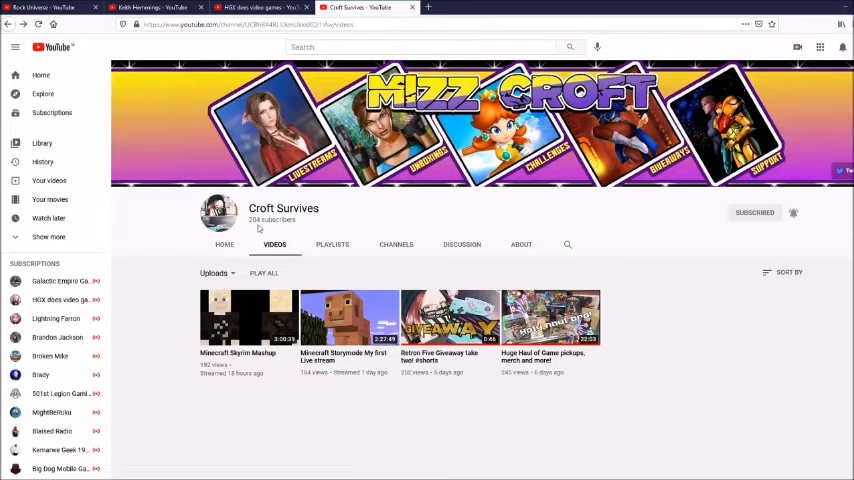
pyautogui.moveTo(260, 228)
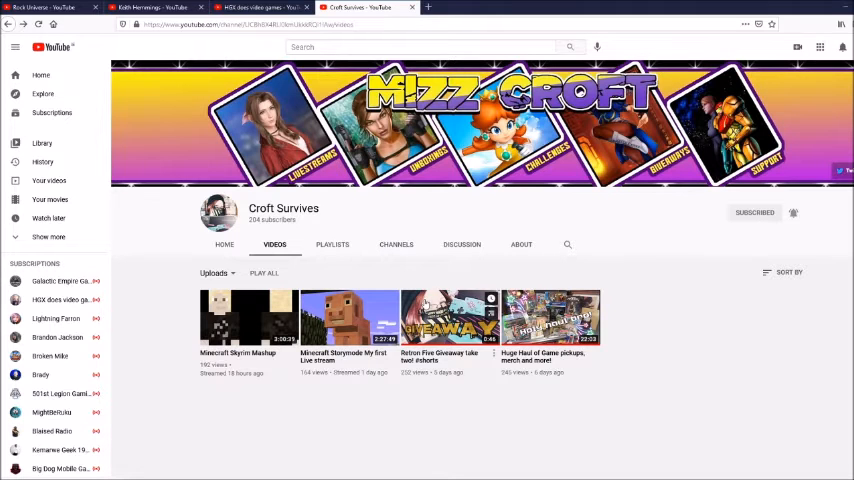
pyautogui.scroll(-3)
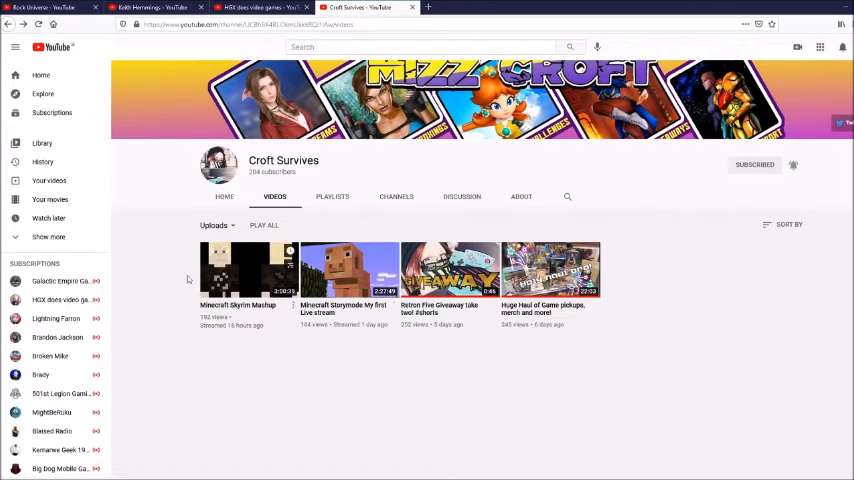
pyautogui.moveTo(340, 305)
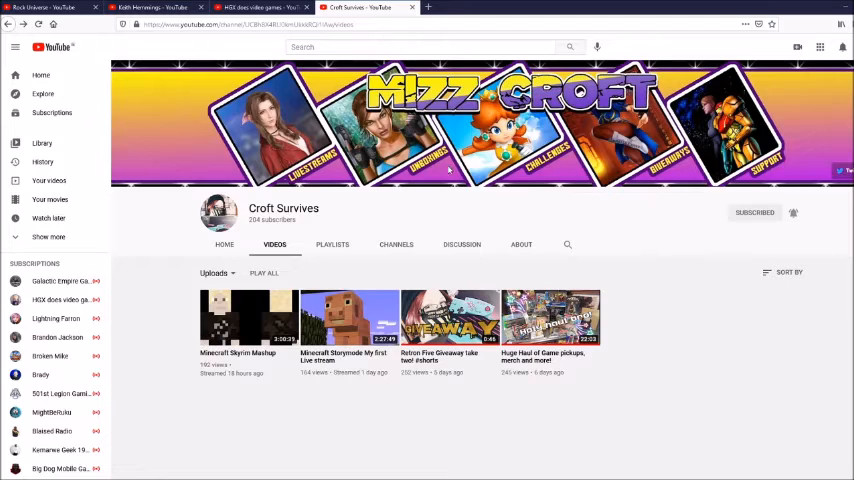
pyautogui.moveTo(442, 193)
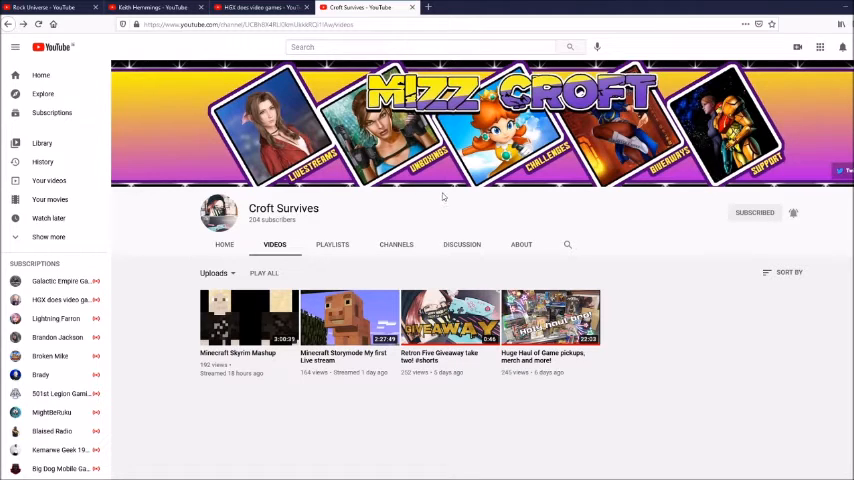
pyautogui.moveTo(450, 178)
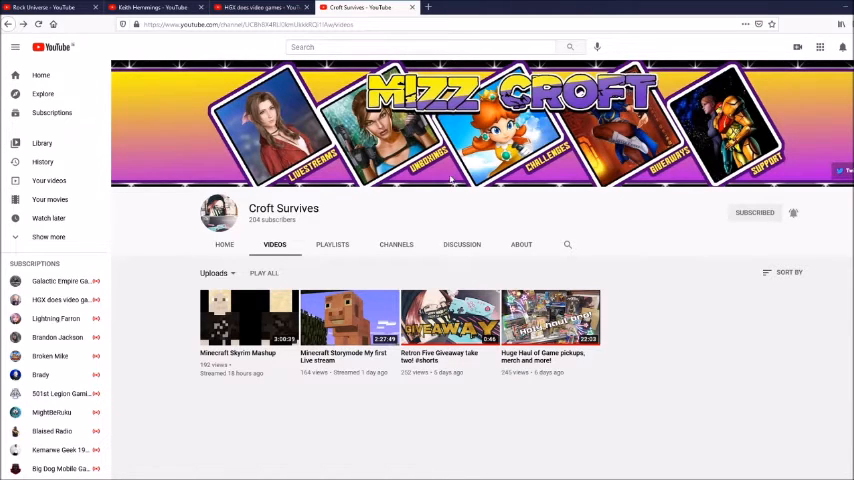
pyautogui.moveTo(446, 192)
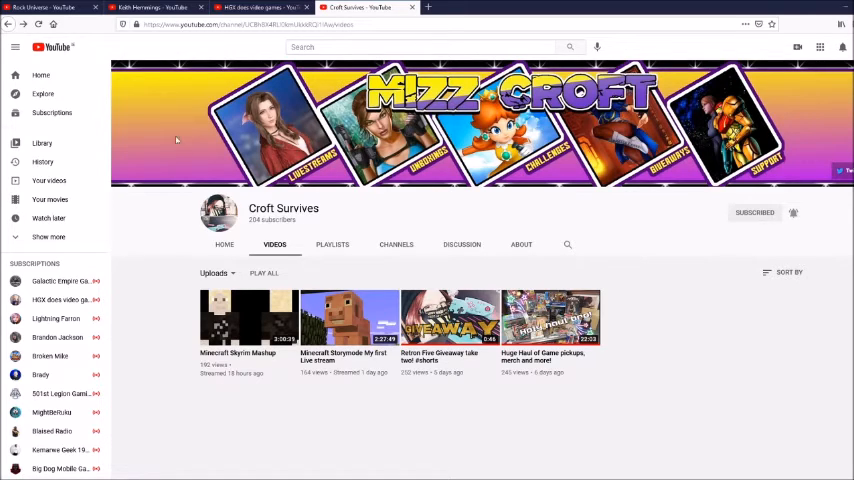
pyautogui.moveTo(165, 67)
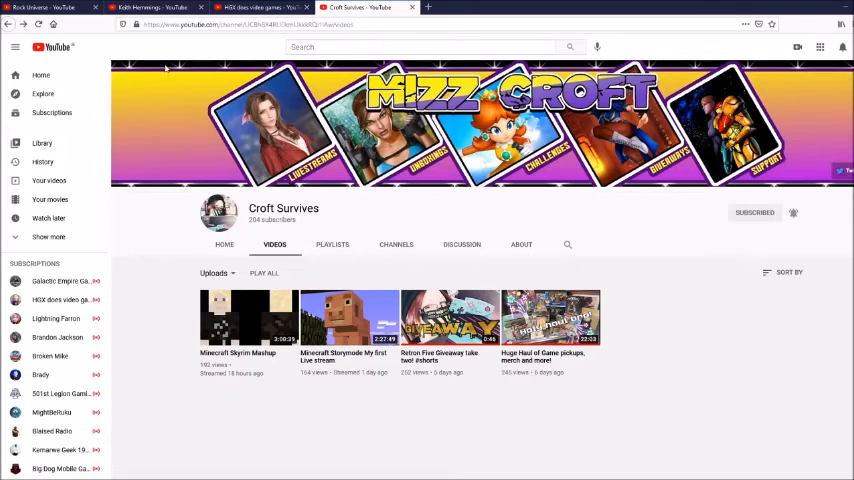